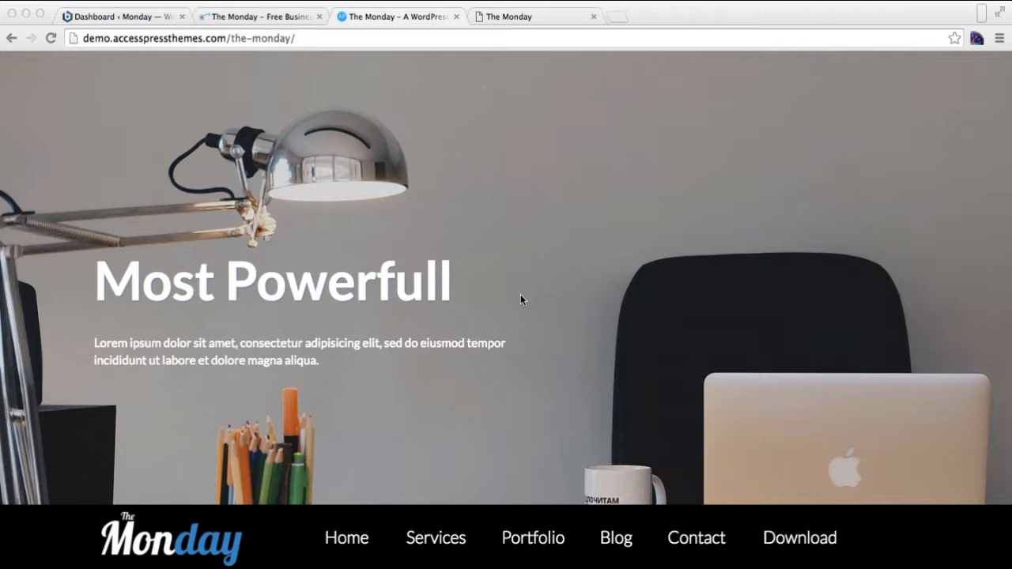
mouse_move(546, 404)
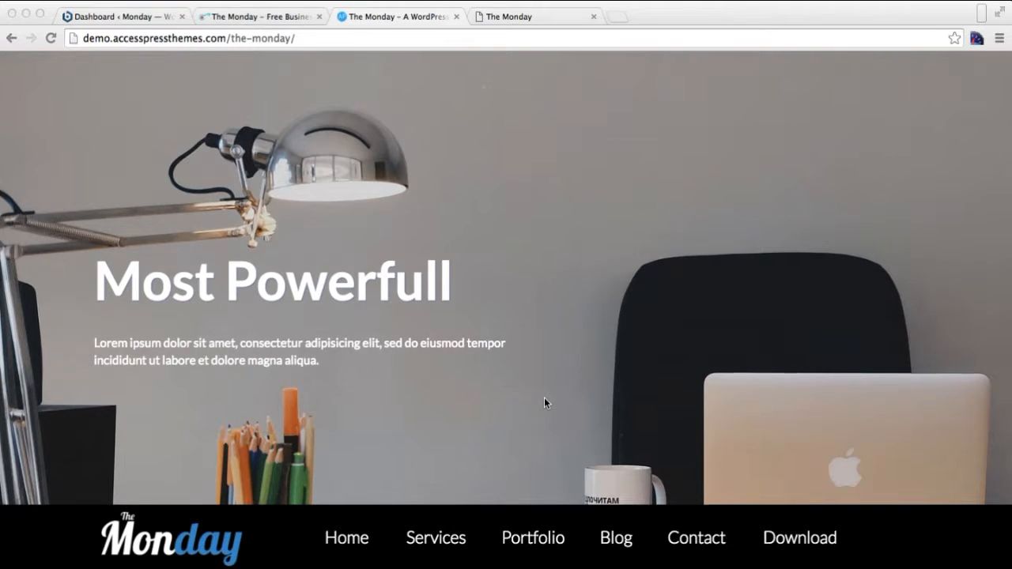
Launch the Customizer for the local Monday site from the dashboard's Welcome panel.
scroll(down, 3)
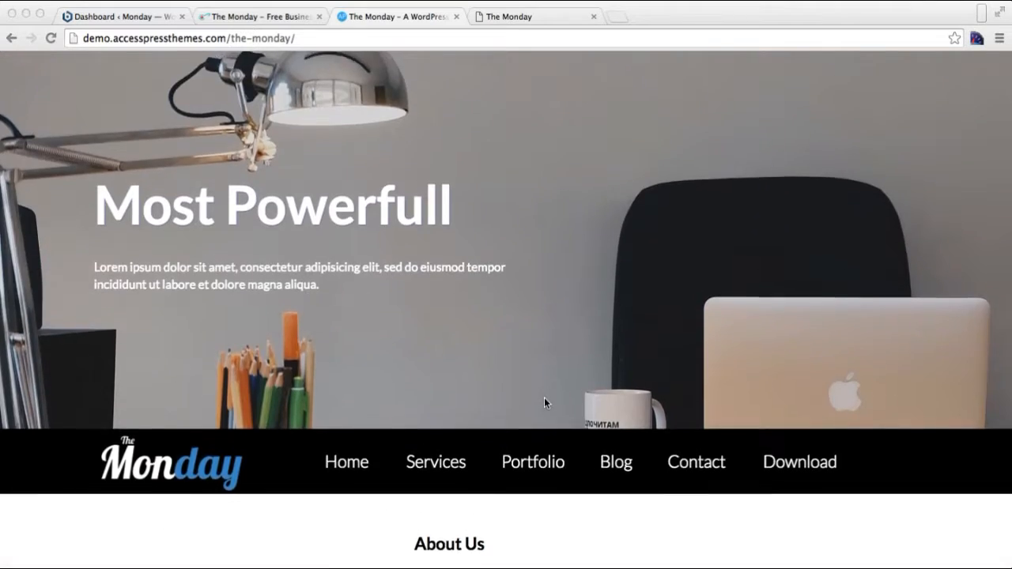
scroll(down, 3)
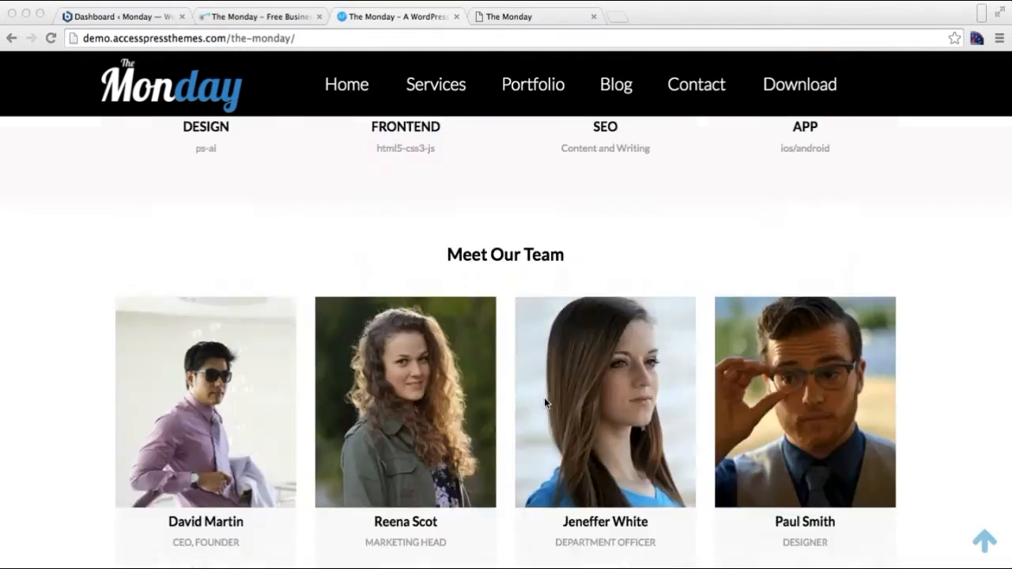
scroll(up, 3)
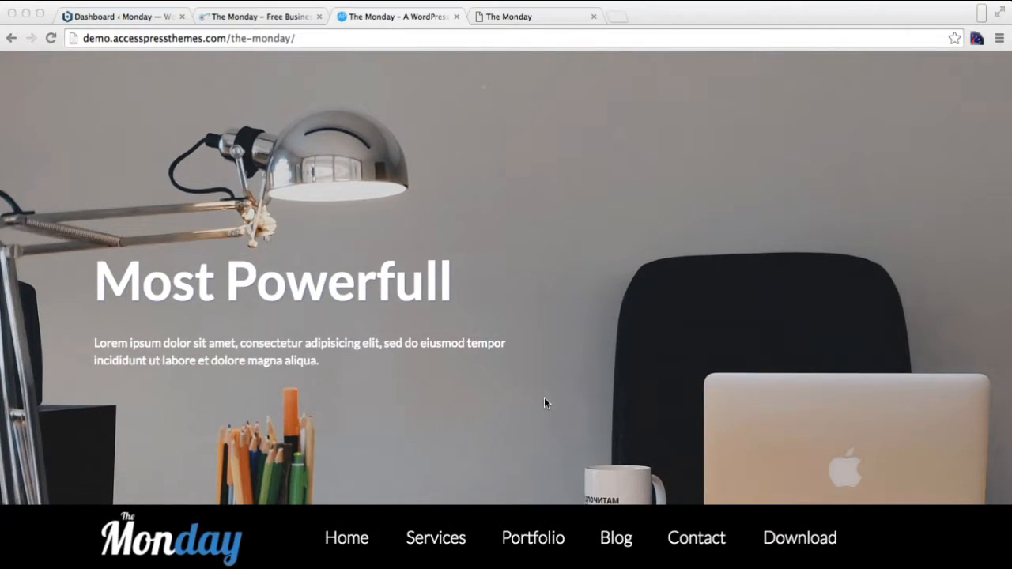
mouse_move(103, 17)
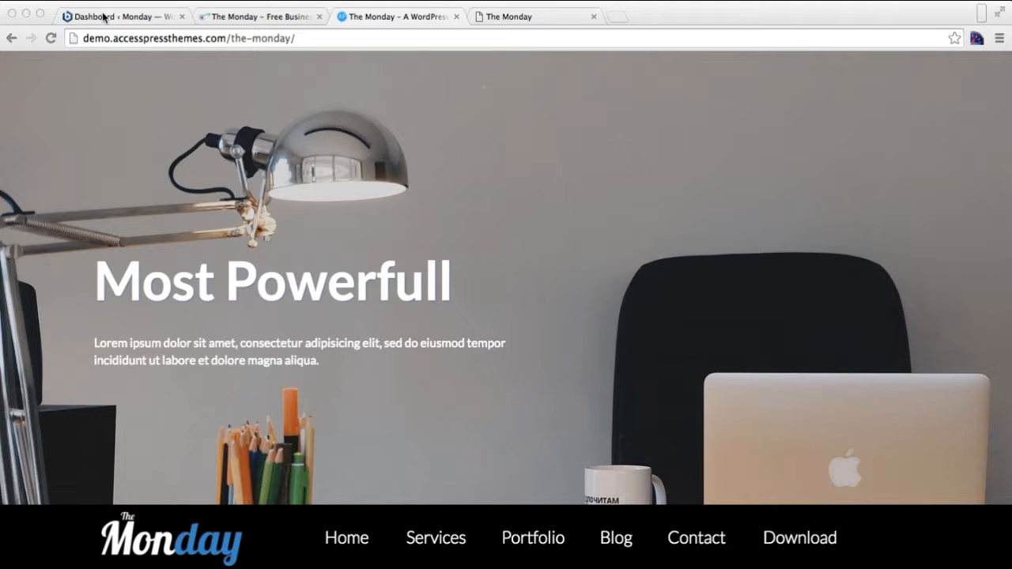
click(119, 16)
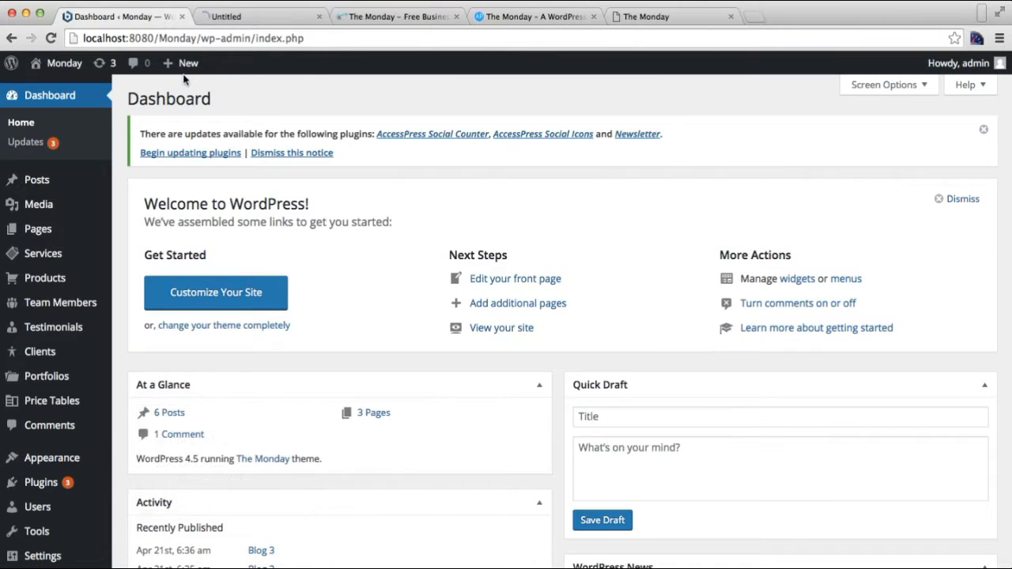
click(215, 292)
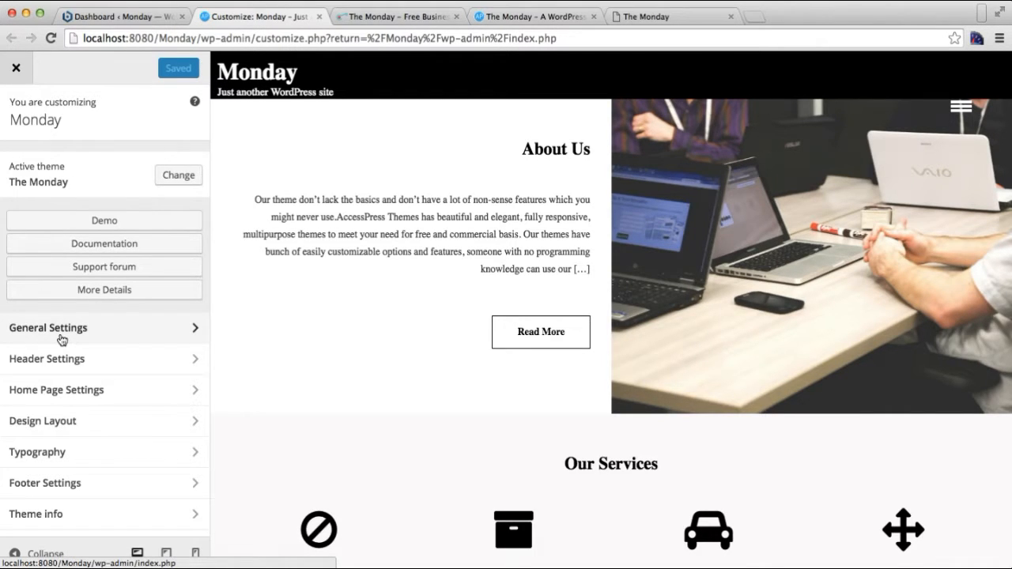
In Site Identity, test-edit the 'Monday' title, then open the Site Icon image library.
click(48, 327)
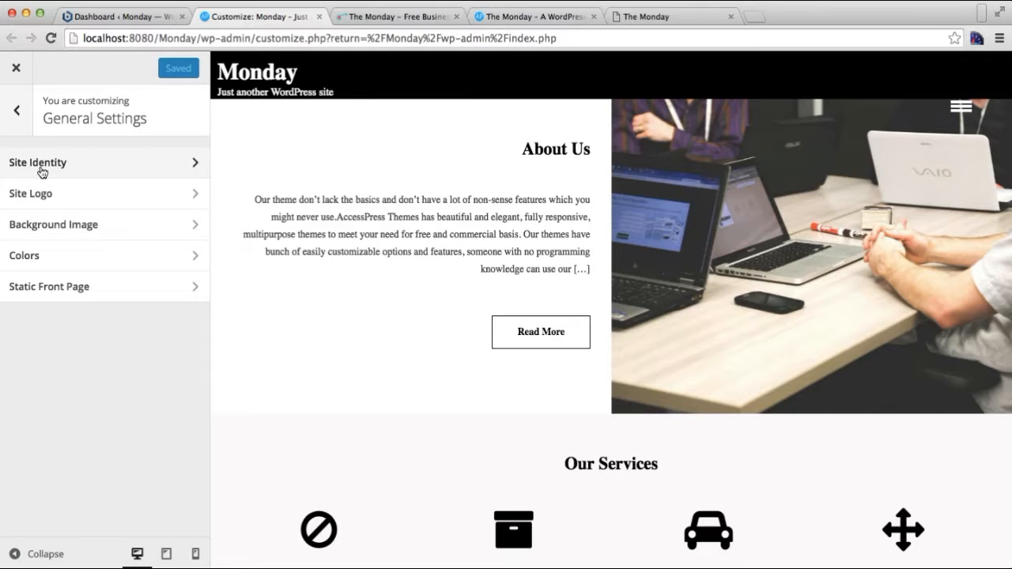
mouse_move(143, 120)
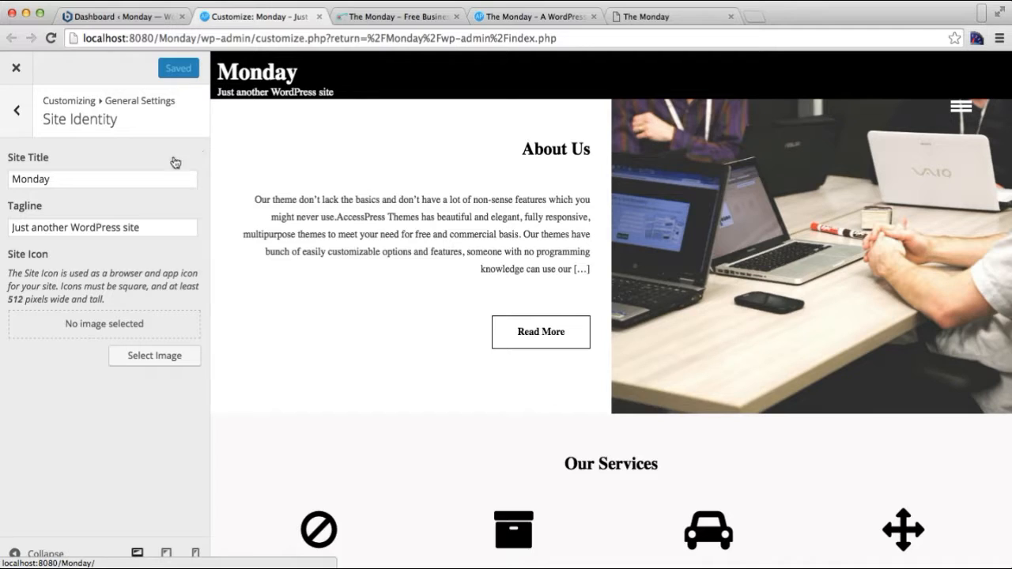
click(102, 179)
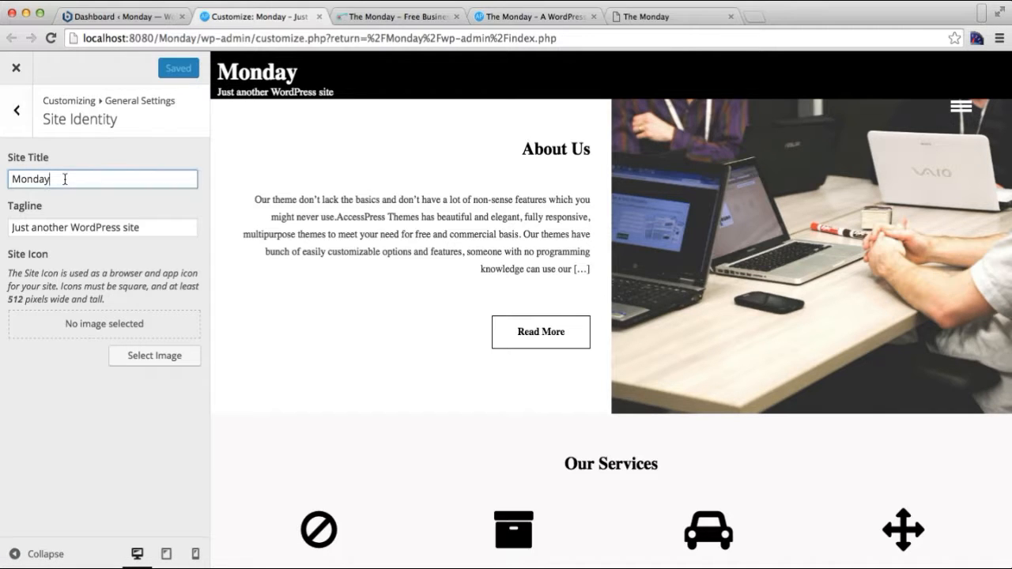
text(Theme)
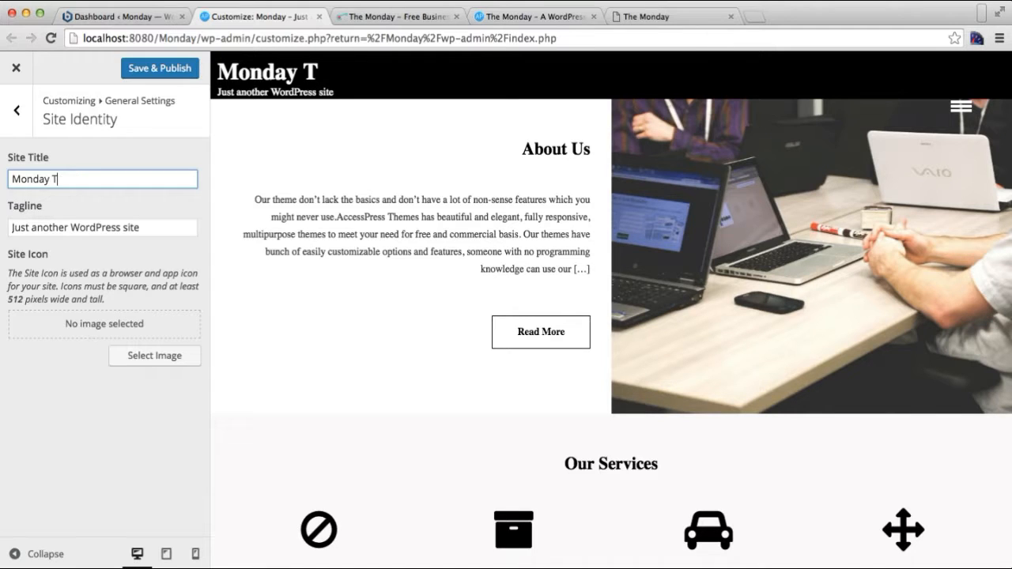
key(BackSpace)
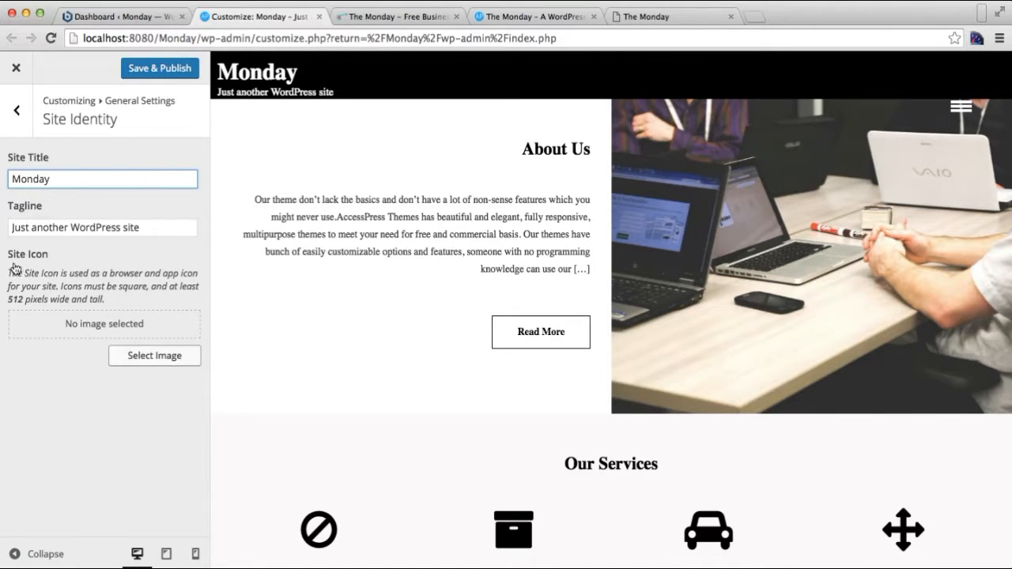
mouse_move(131, 299)
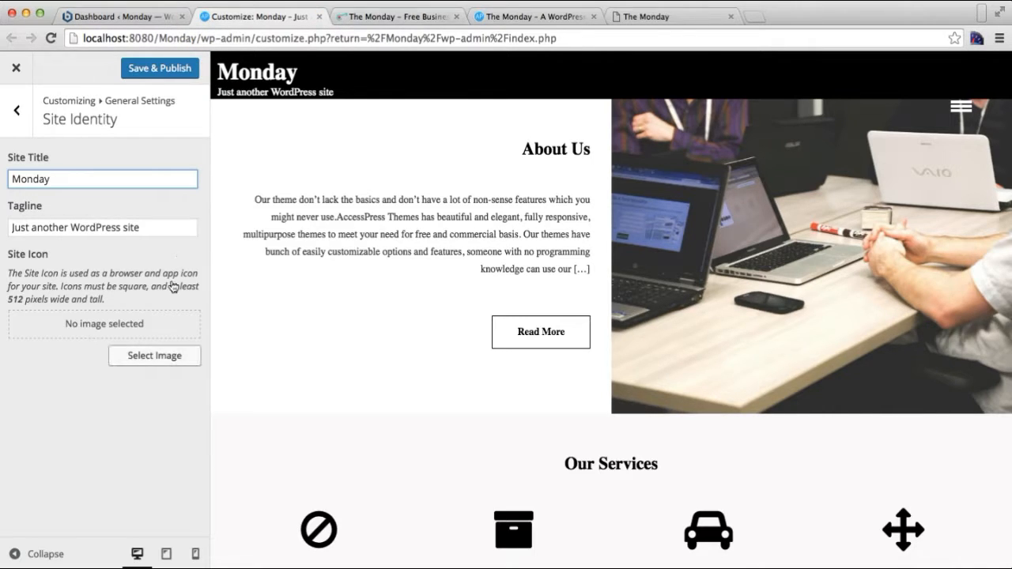
click(154, 355)
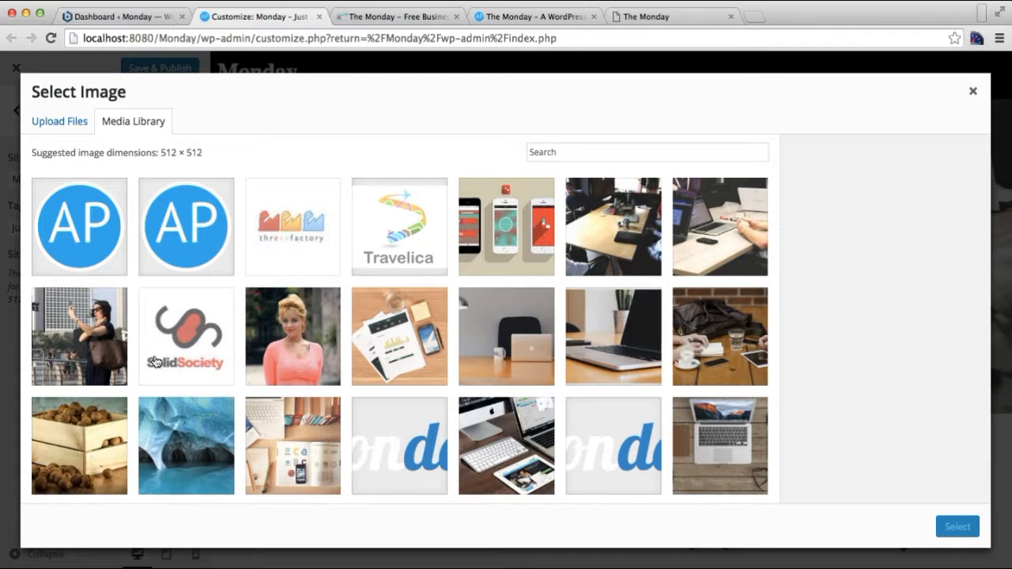
Set the blue AP image as site icon, publish, and go back to General Settings.
click(79, 227)
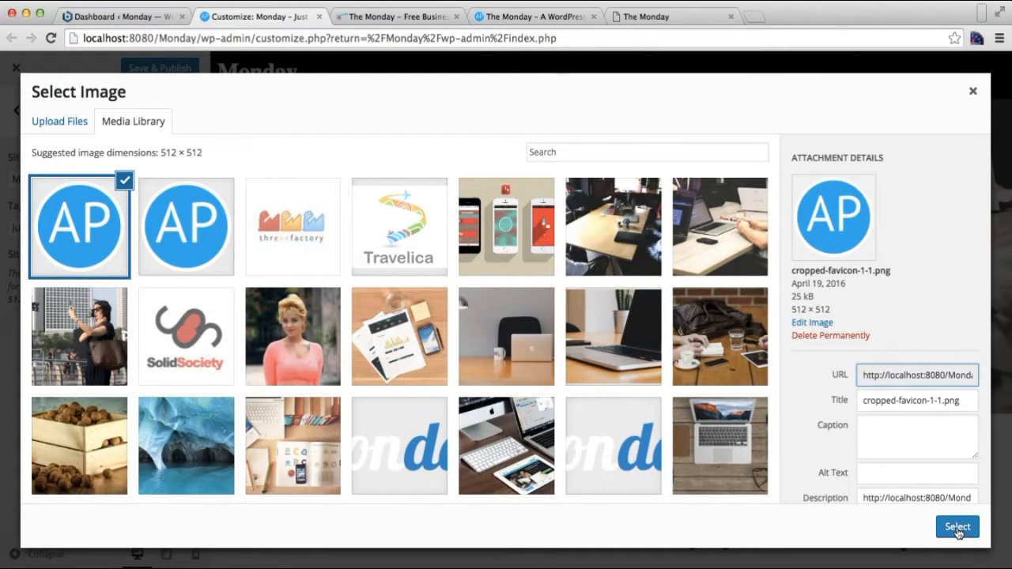
mouse_move(822, 320)
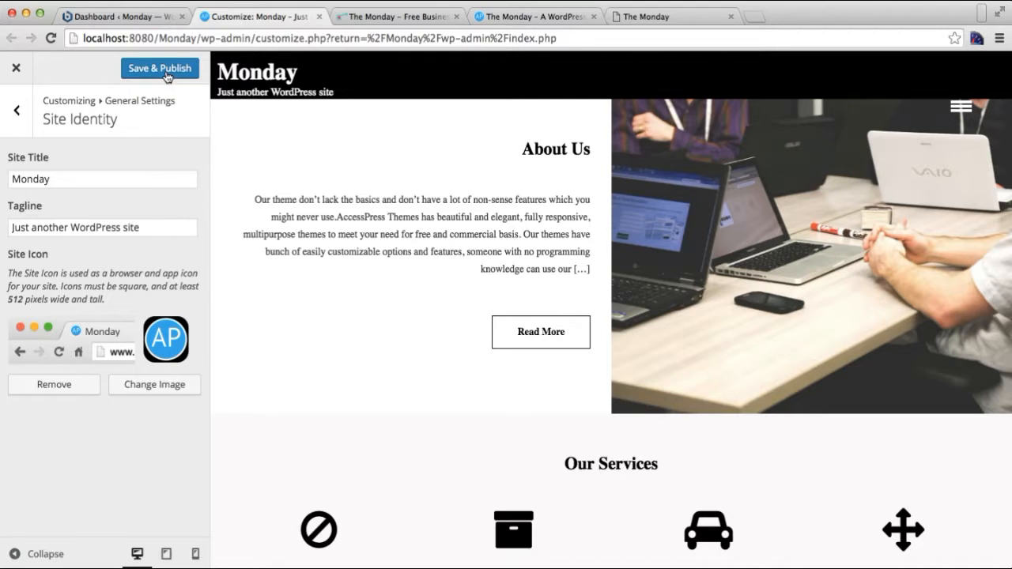
click(159, 68)
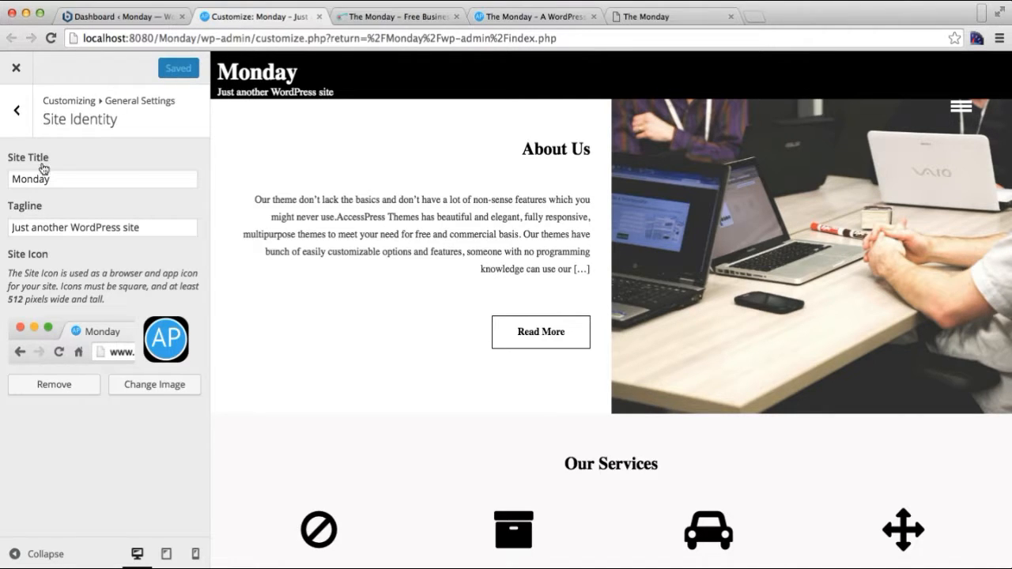
click(16, 110)
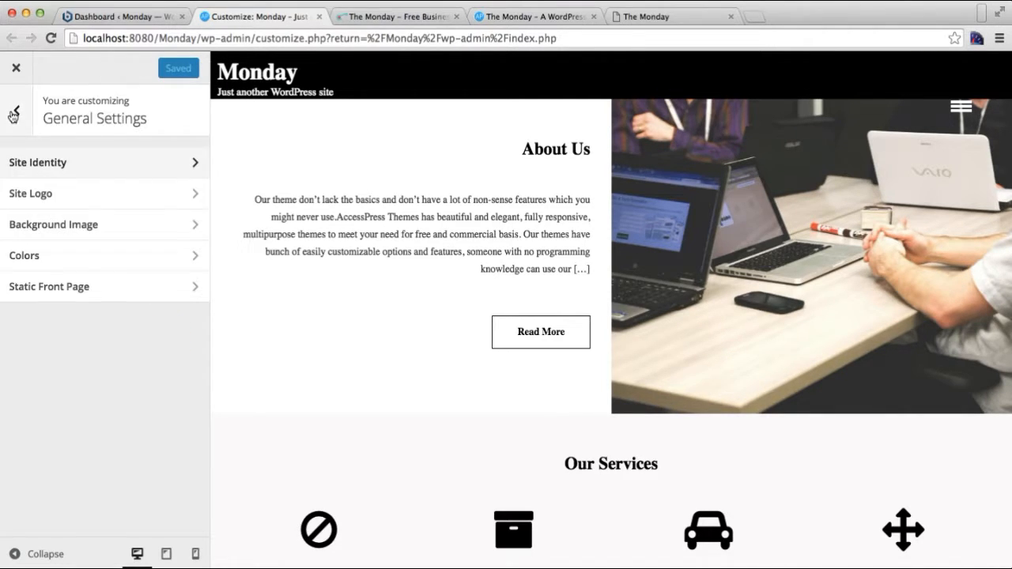
mouse_move(45, 198)
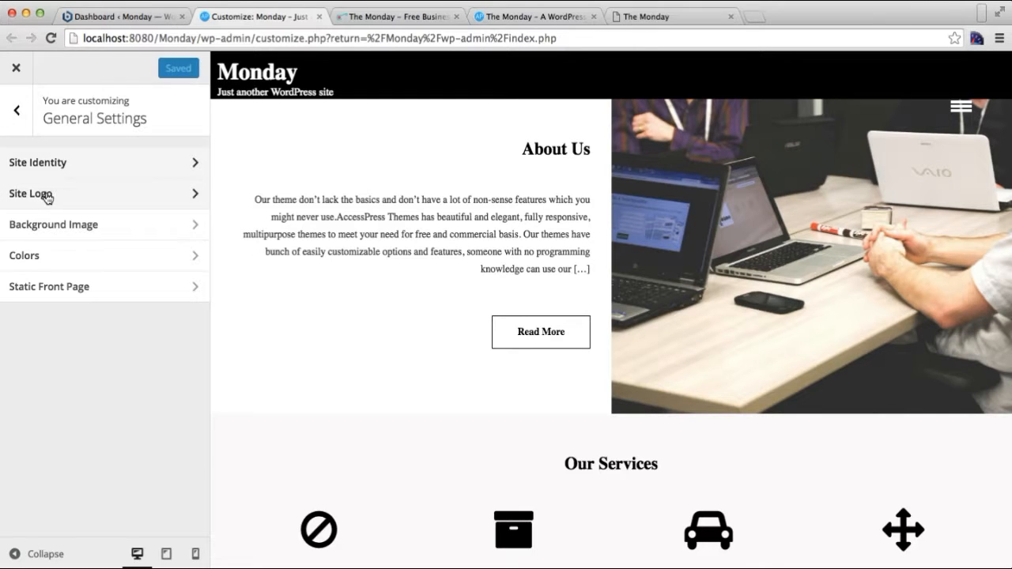
Choose the Monday image as the new site logo.
click(30, 193)
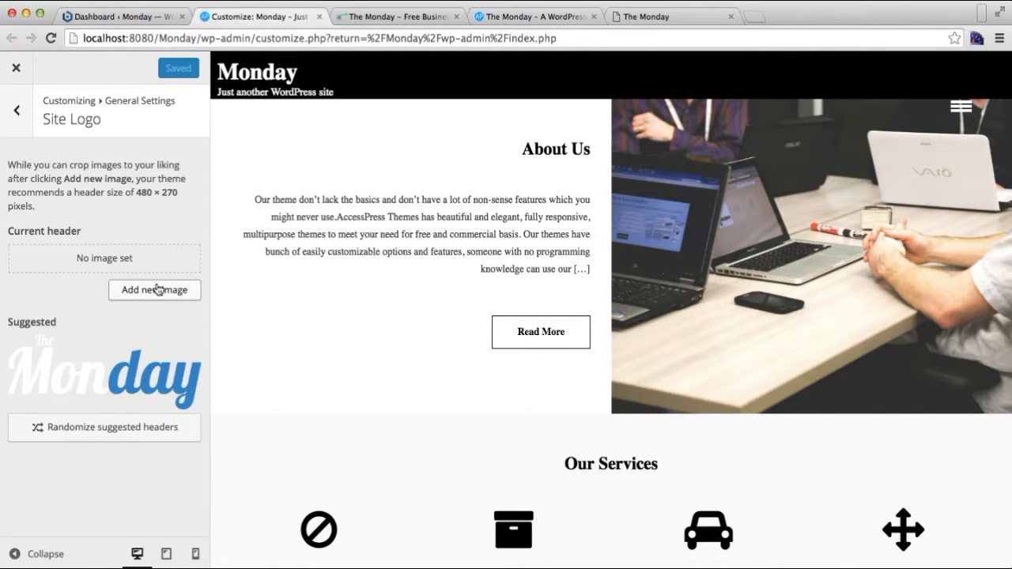
click(155, 289)
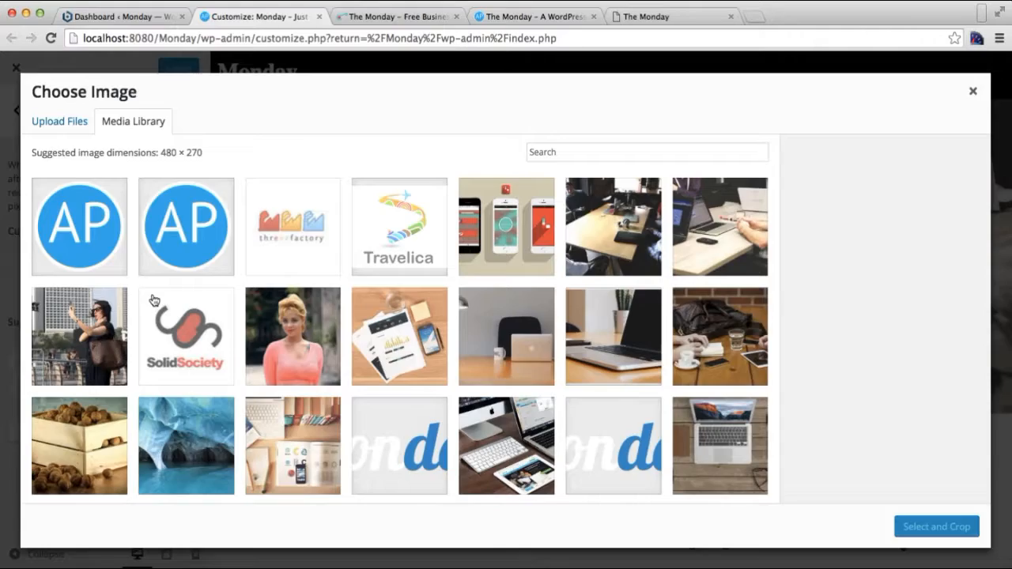
click(400, 320)
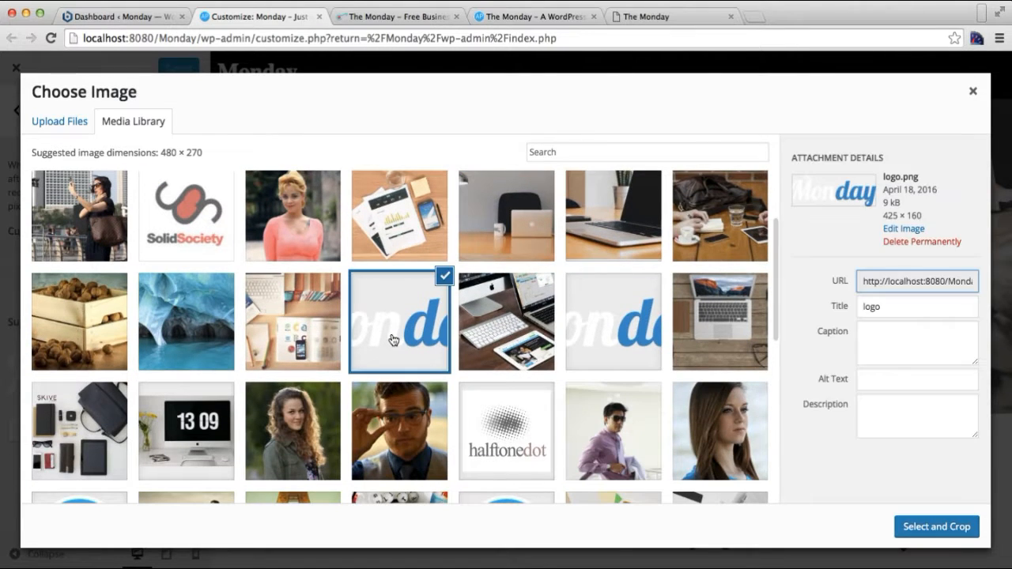
click(937, 527)
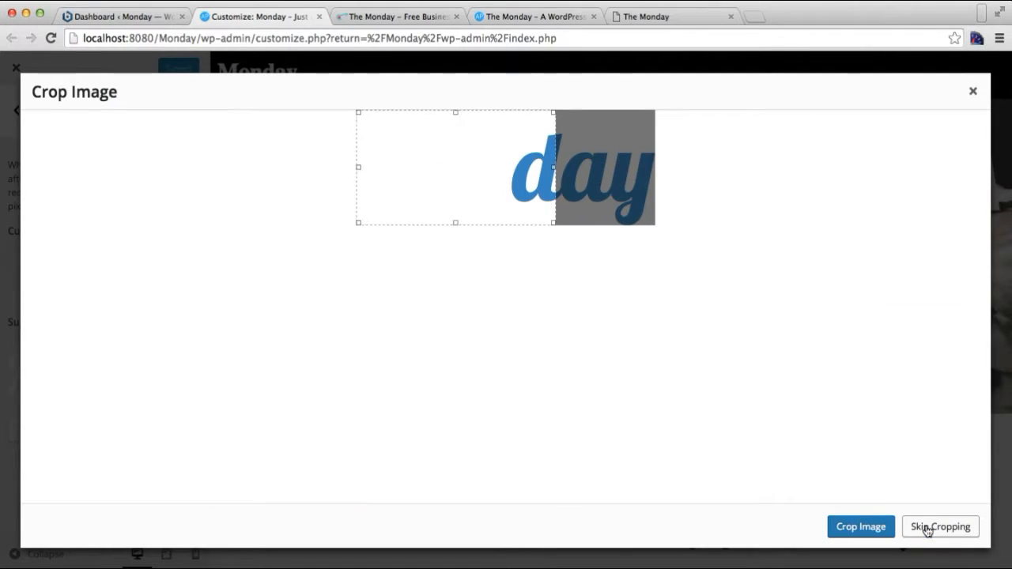
Skip cropping the Monday logo and publish it to the site.
click(940, 527)
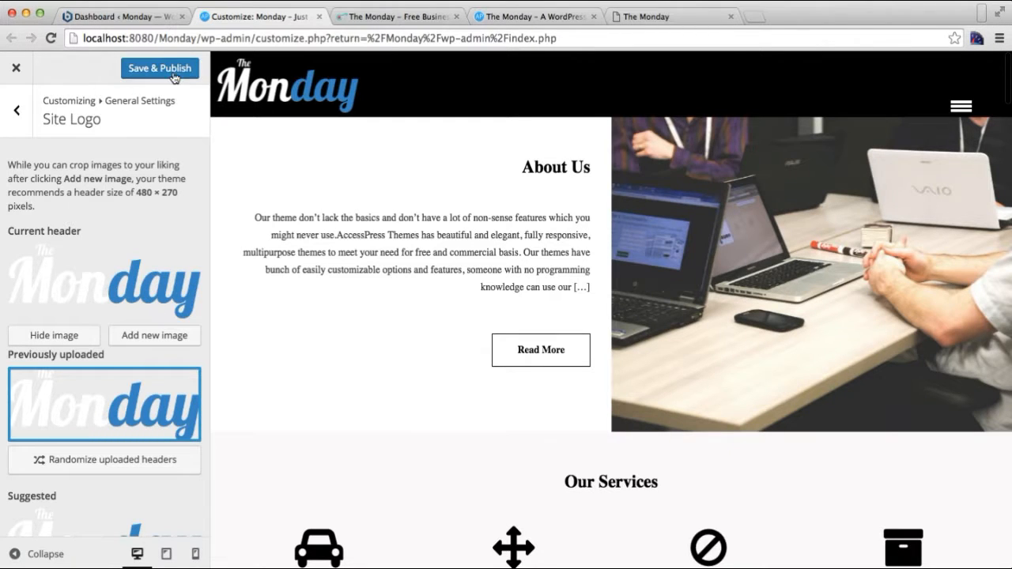
click(159, 67)
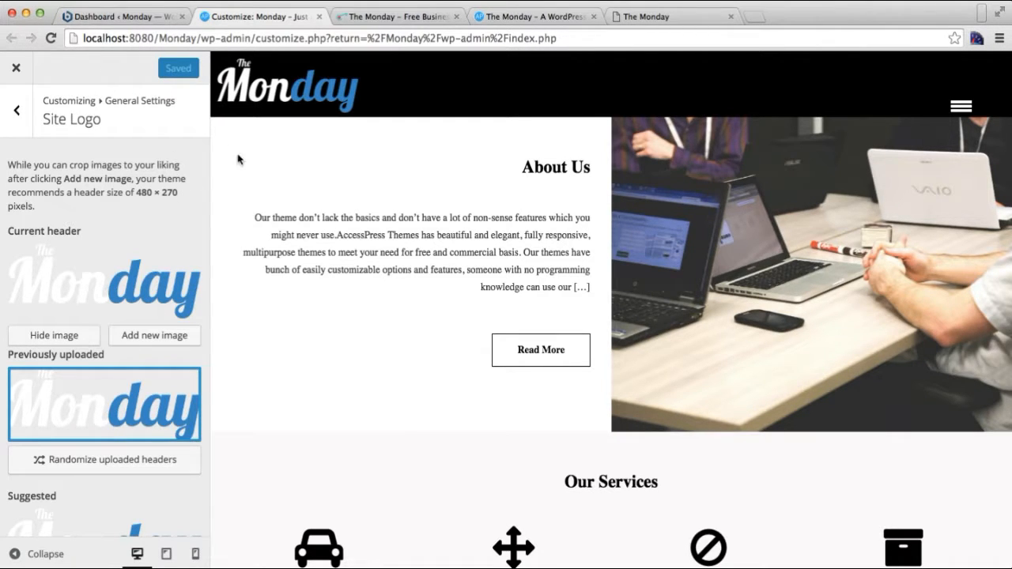
mouse_move(265, 103)
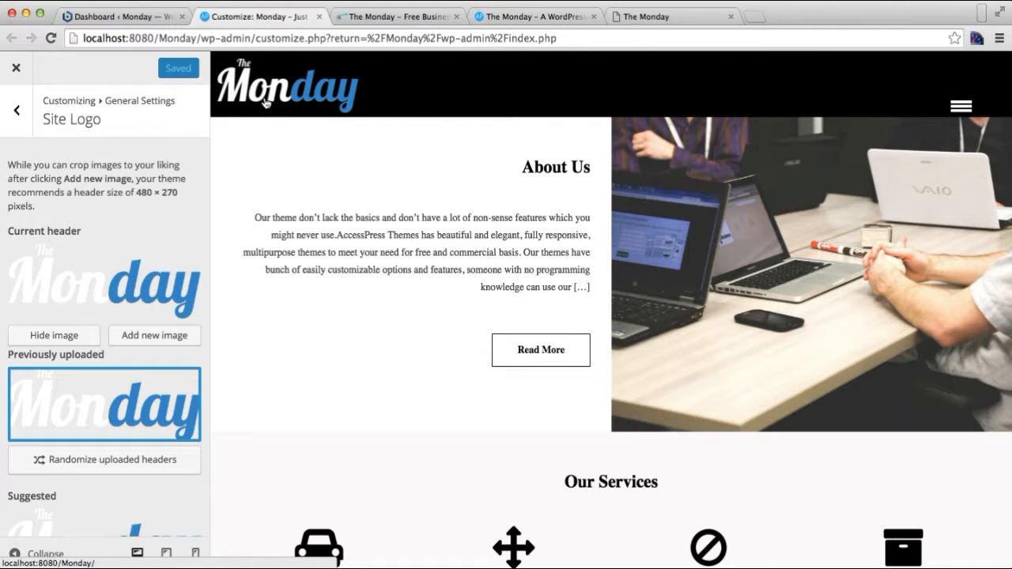
mouse_move(285, 87)
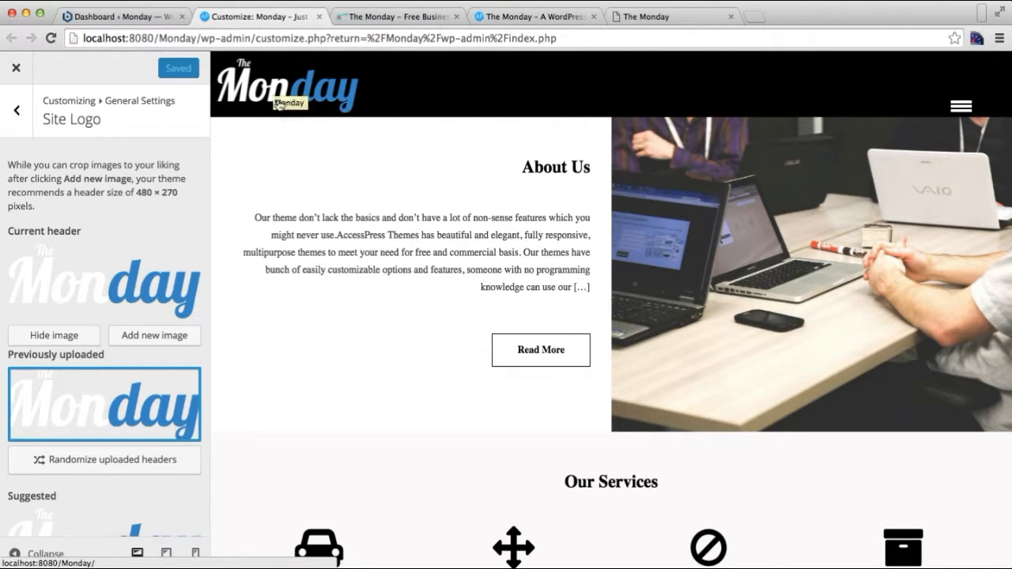
click(16, 110)
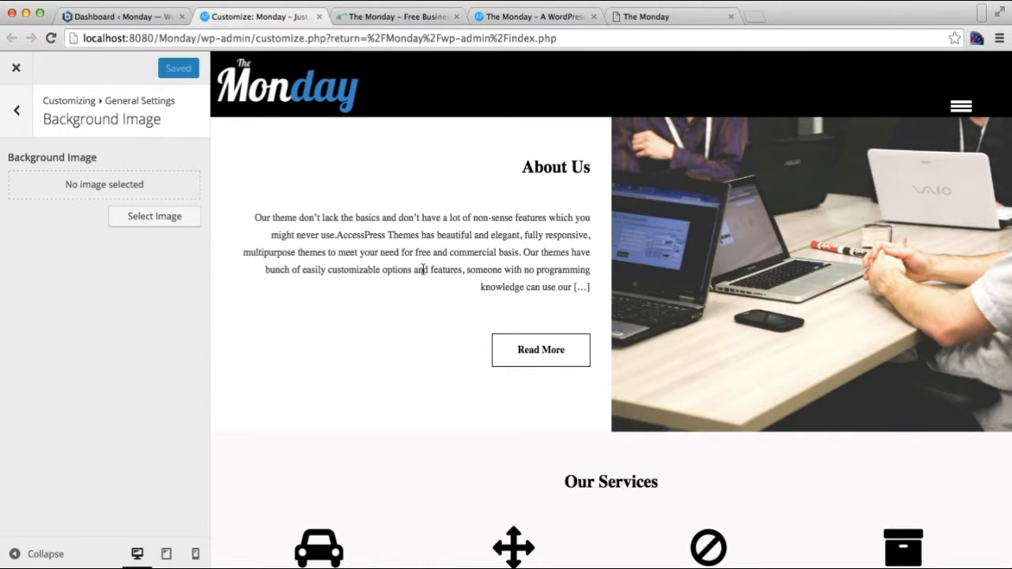
mouse_move(421, 200)
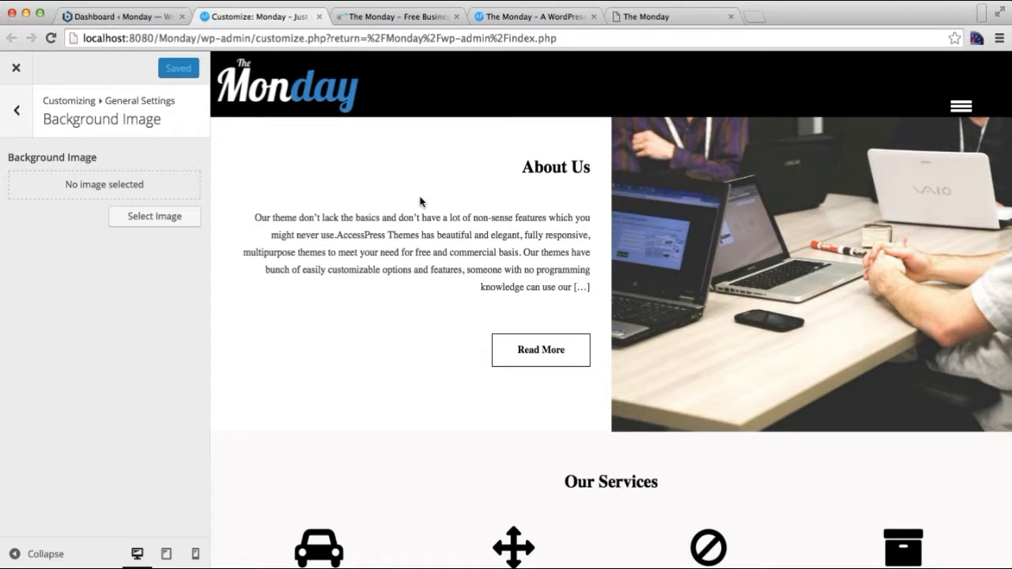
mouse_move(315, 207)
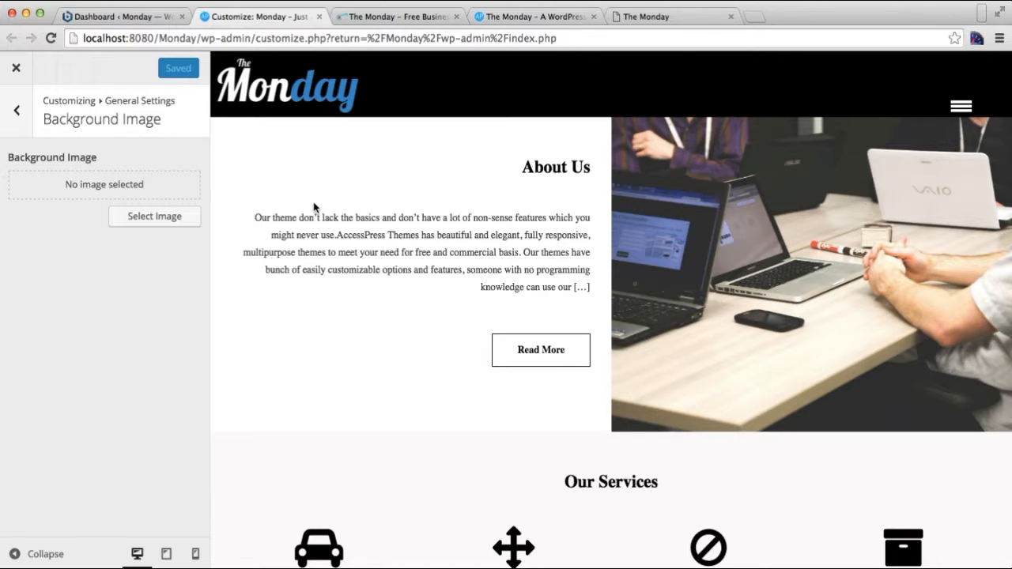
mouse_move(284, 406)
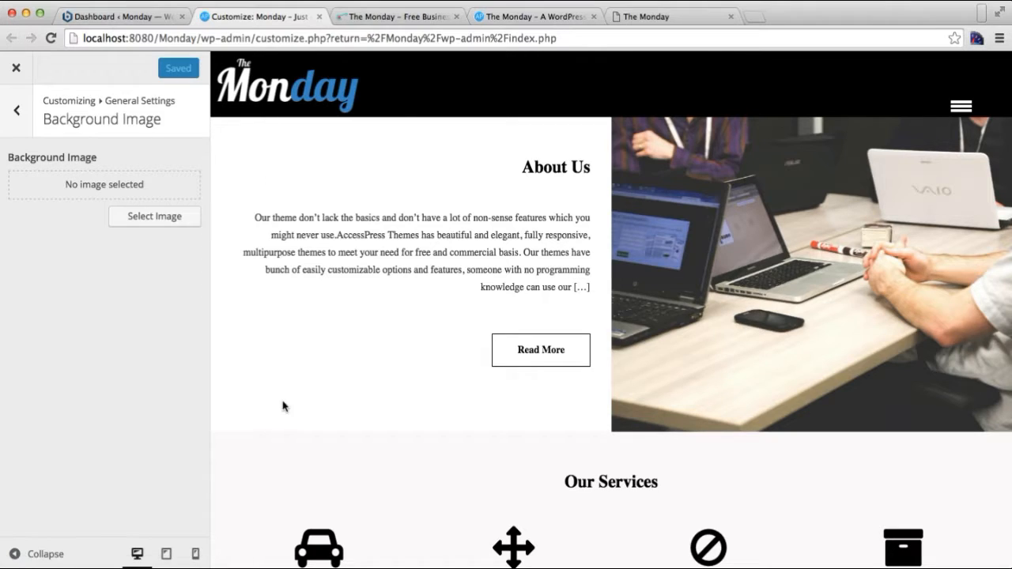
mouse_move(267, 363)
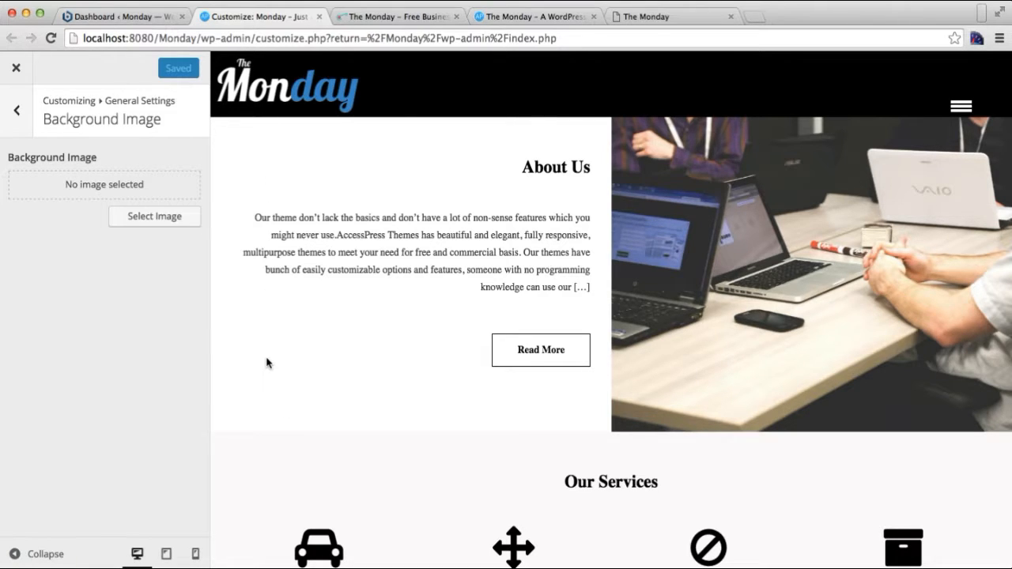
mouse_move(134, 234)
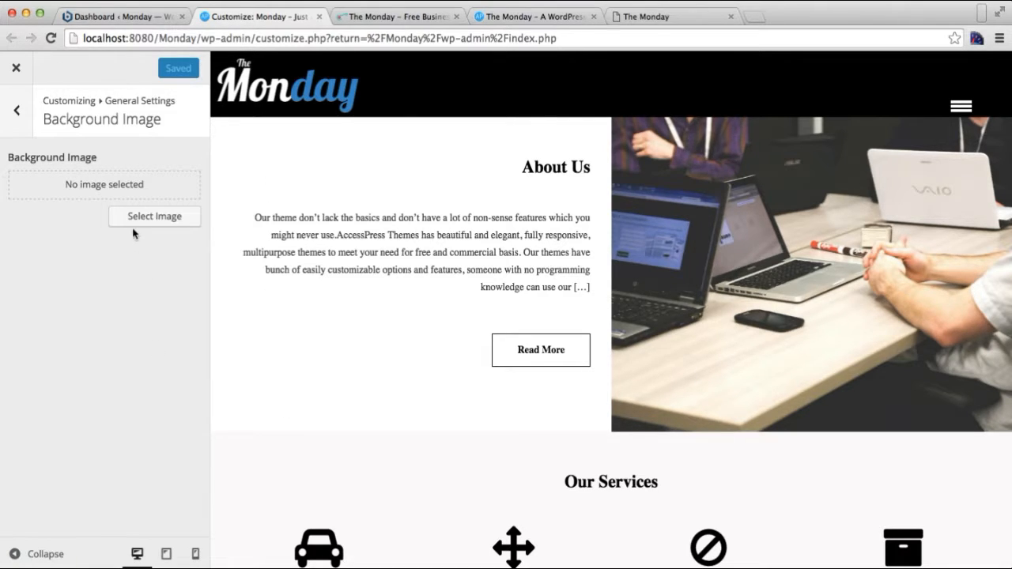
Leave the Background Image options and return to the General Settings list.
click(15, 110)
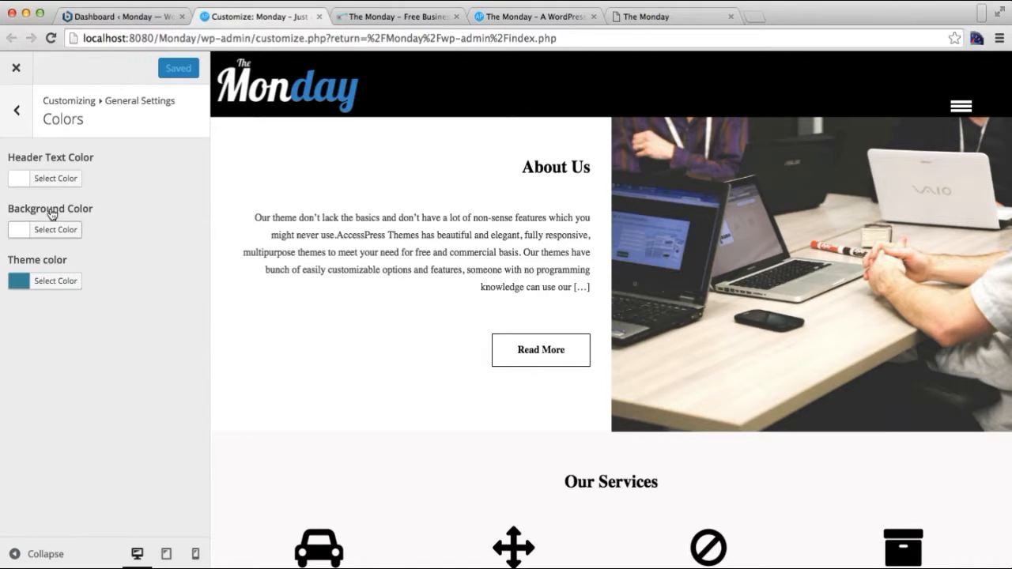
mouse_move(99, 227)
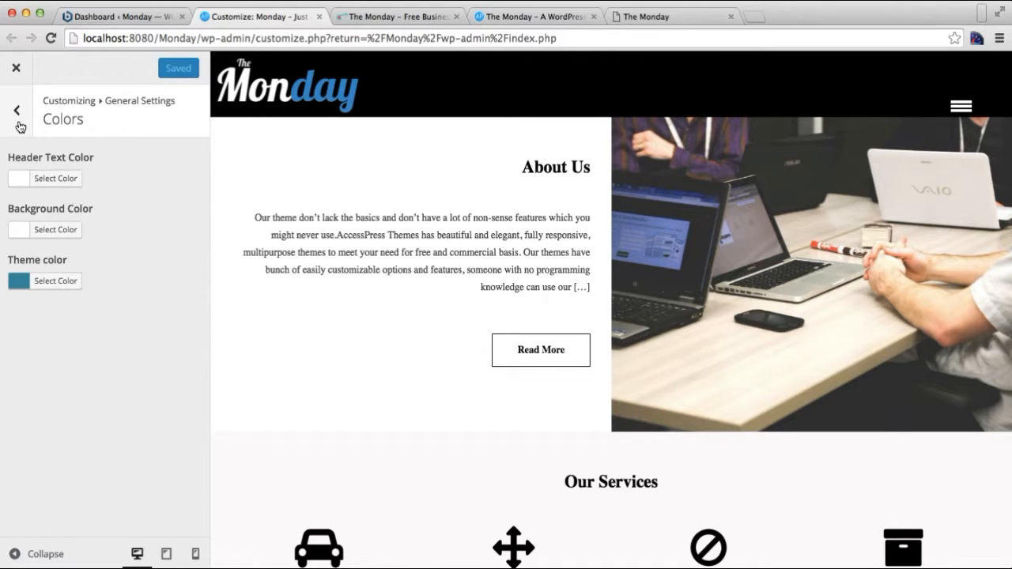
click(16, 110)
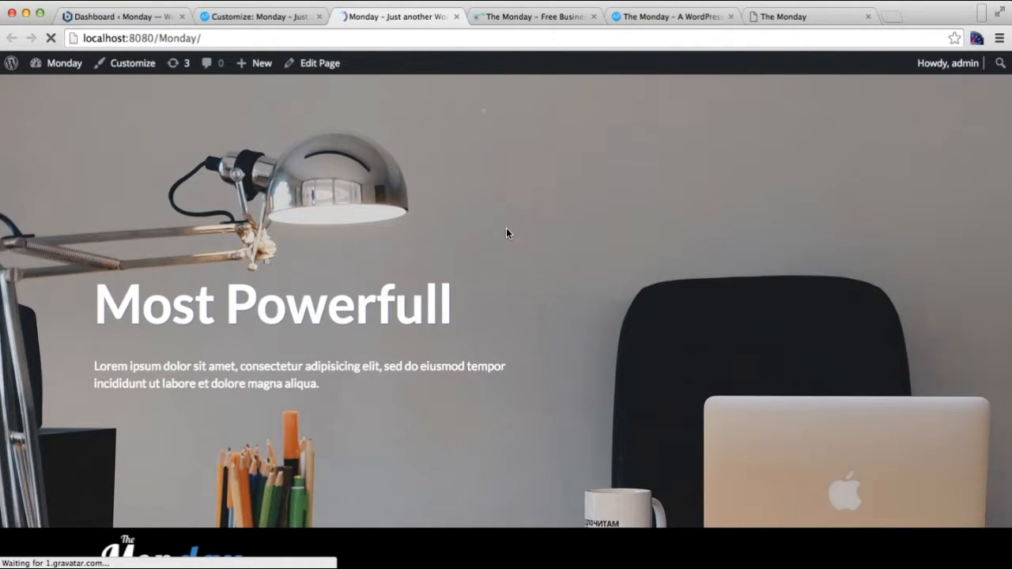
Scroll the live Monday site to check the new header logo.
scroll(down, 3)
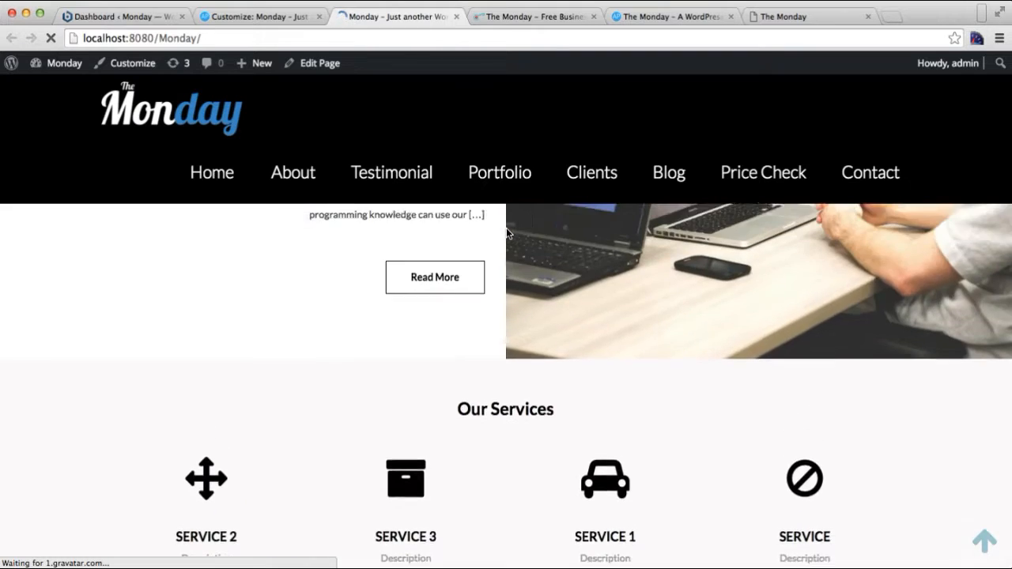
scroll(up, 3)
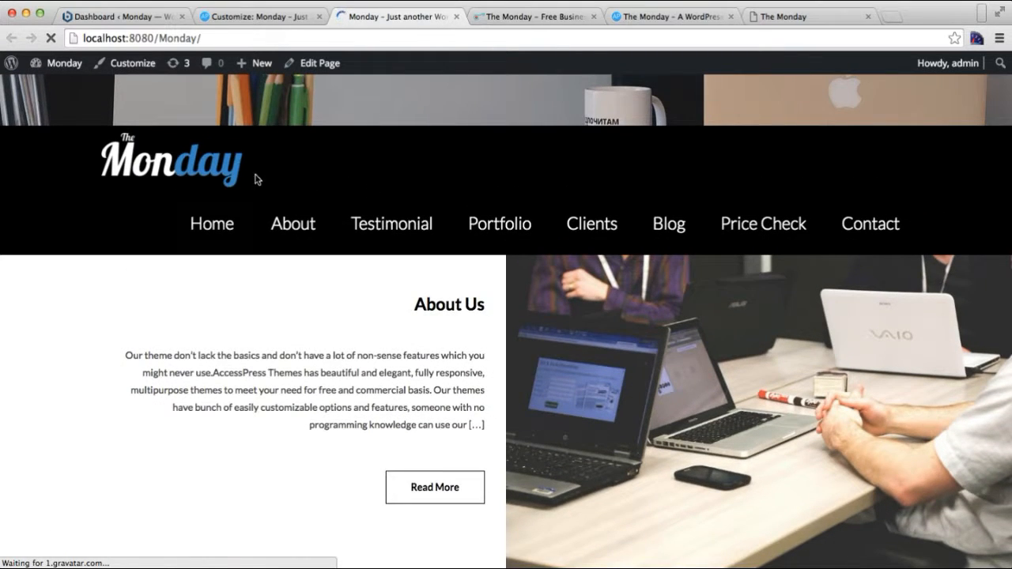
mouse_move(362, 125)
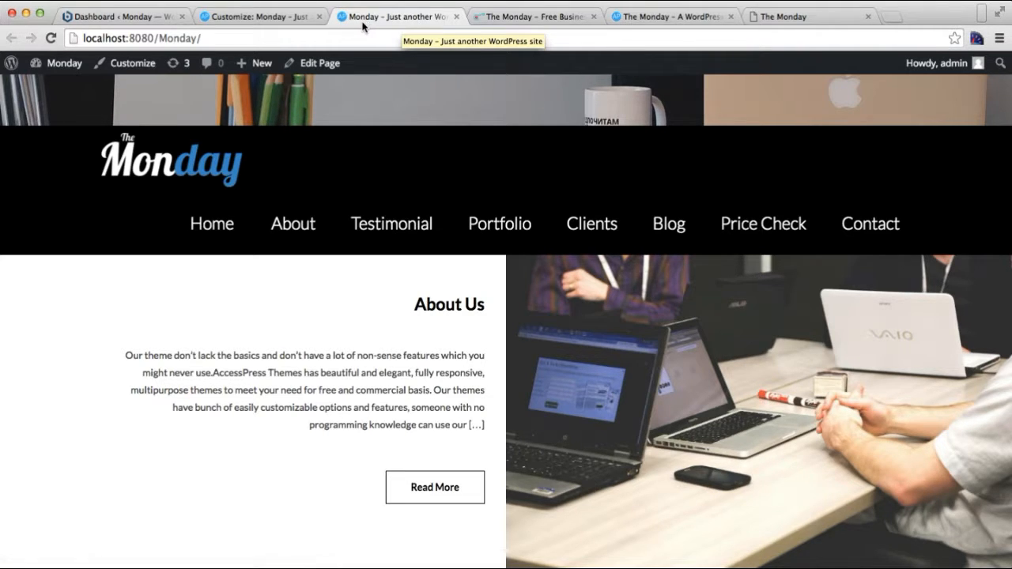
mouse_move(352, 31)
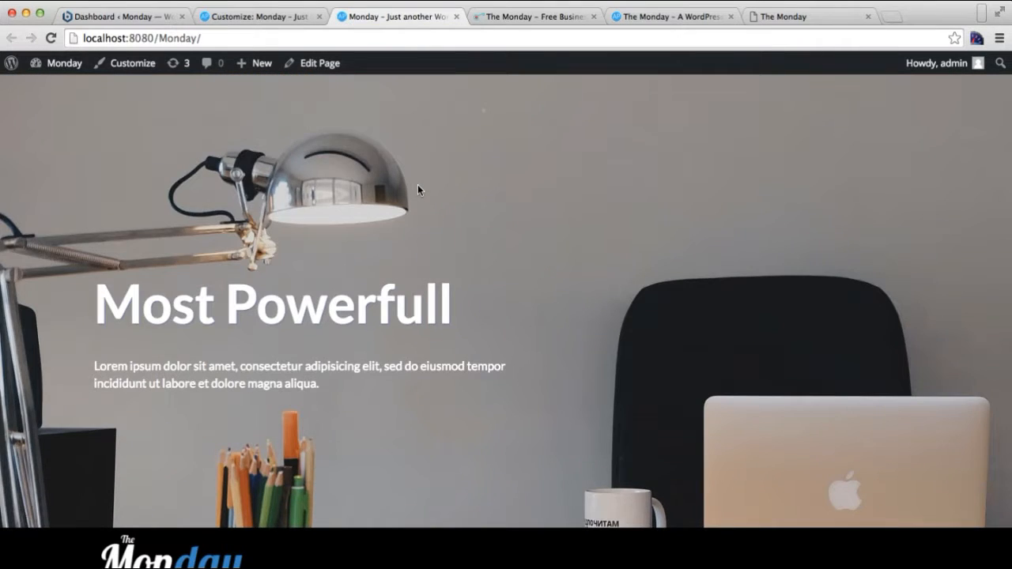
scroll(down, 3)
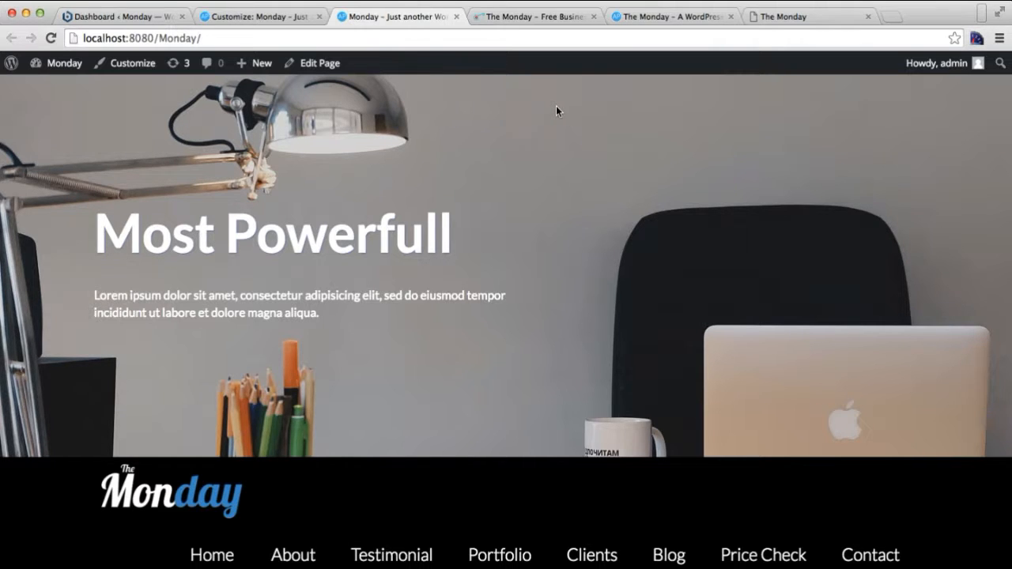
click(806, 16)
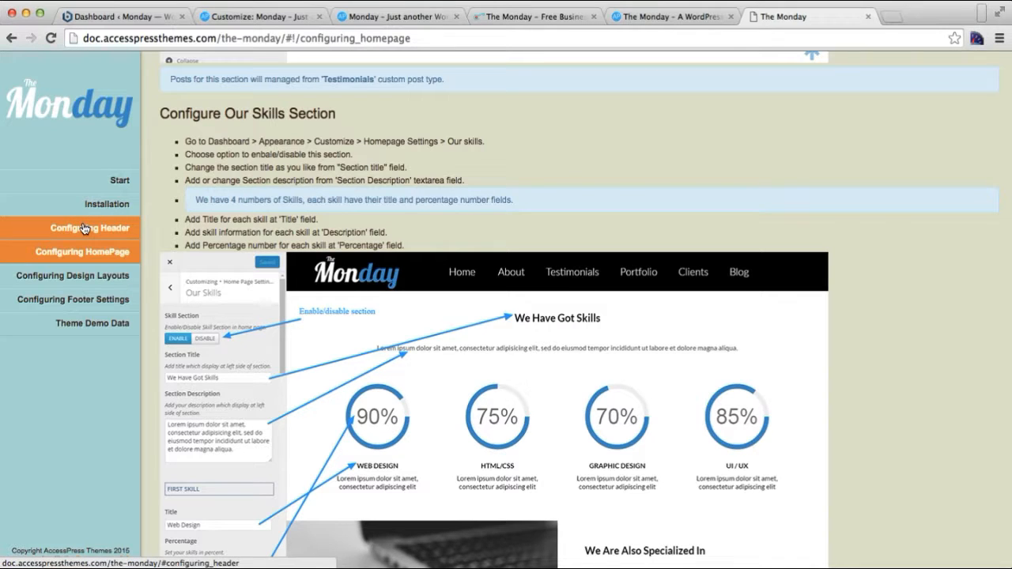
mouse_move(85, 228)
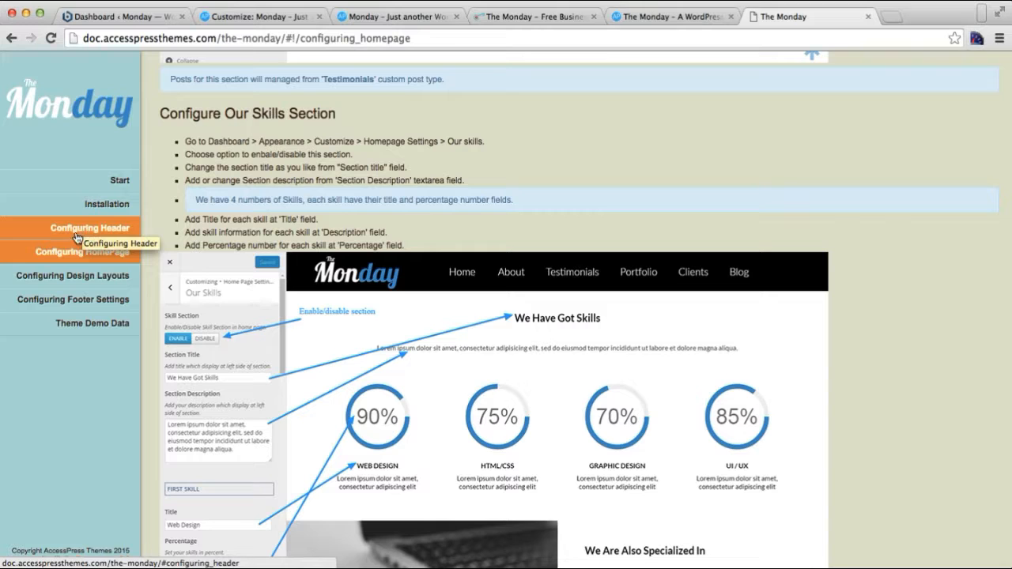
Read the Configuring Header documentation down to the Configure Header Type instructions.
click(70, 228)
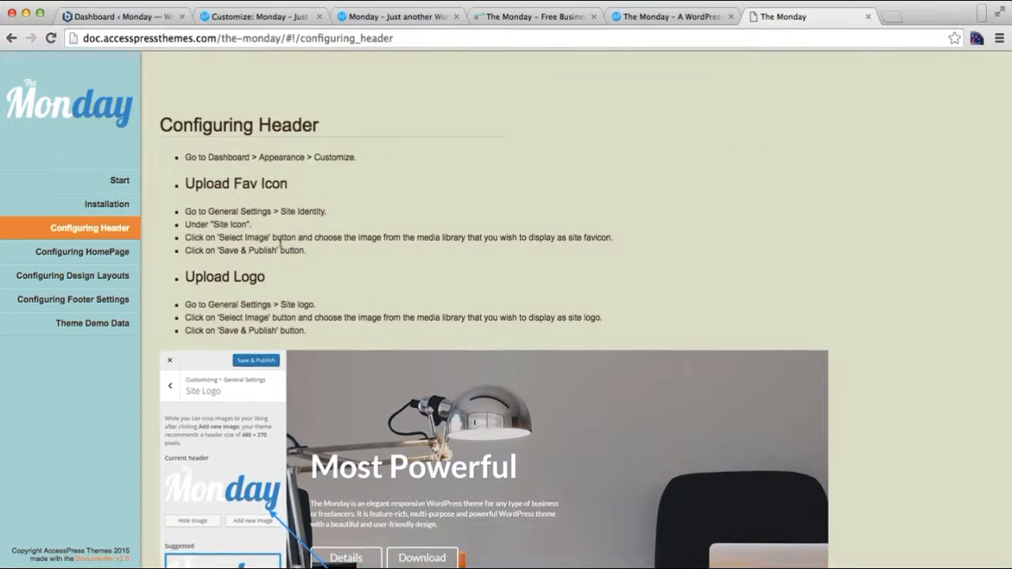
scroll(down, 3)
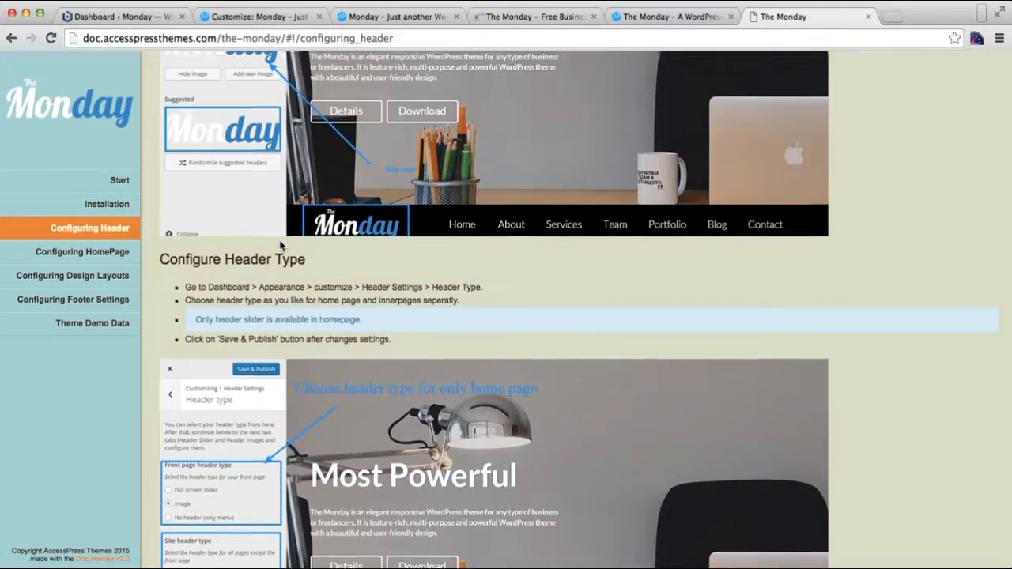